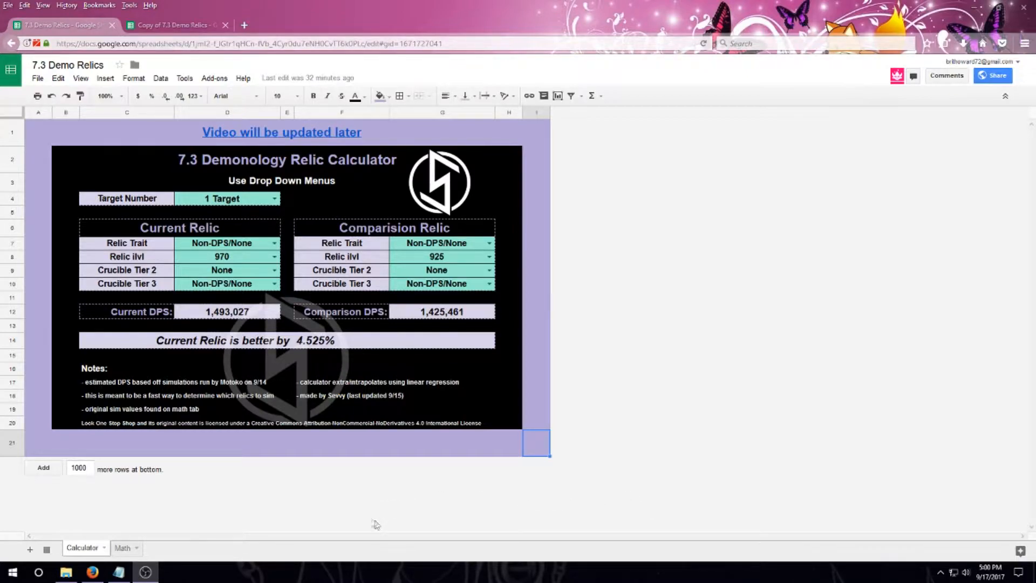
pyautogui.moveTo(307, 509)
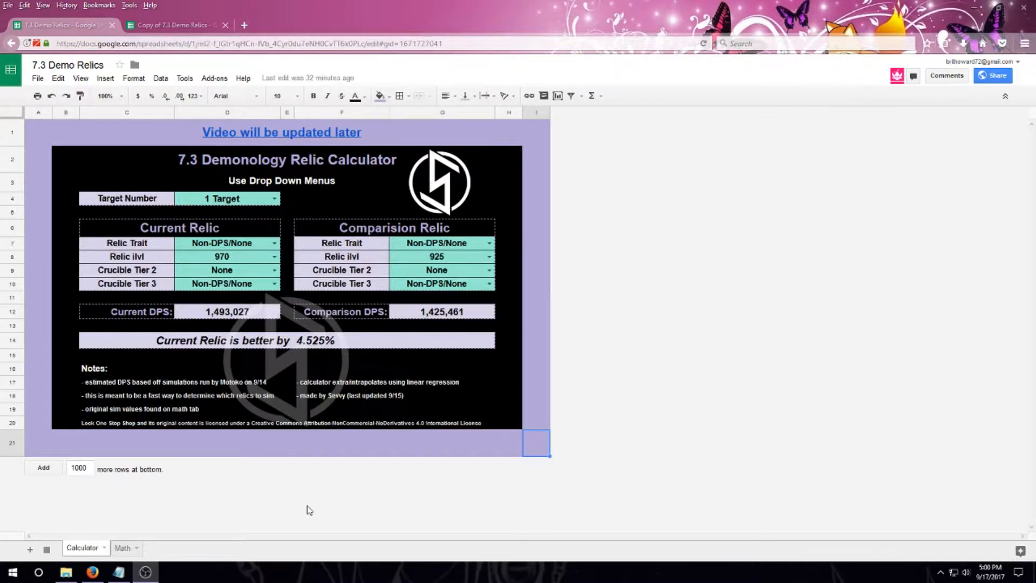
pyautogui.moveTo(58, 371)
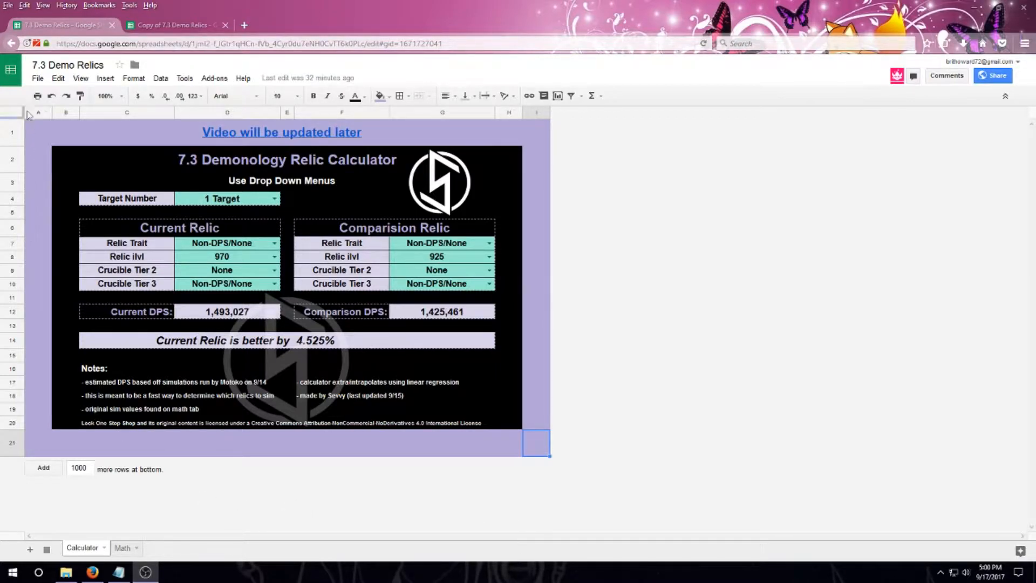
# Create 'Copy of 7.3 Demo Relics' in My Drive via File > Make a copy
pyautogui.click(38, 77)
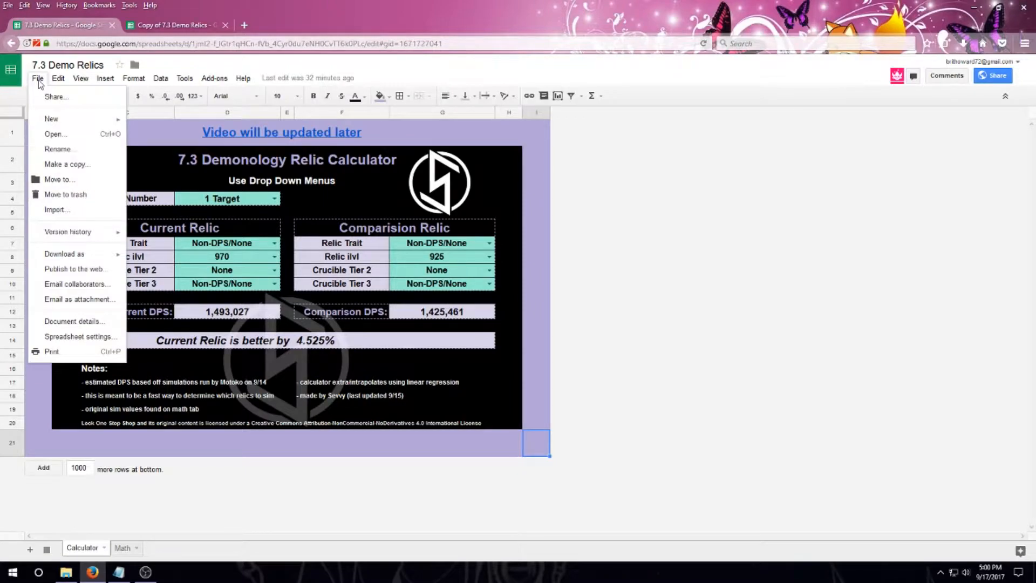
pyautogui.click(67, 164)
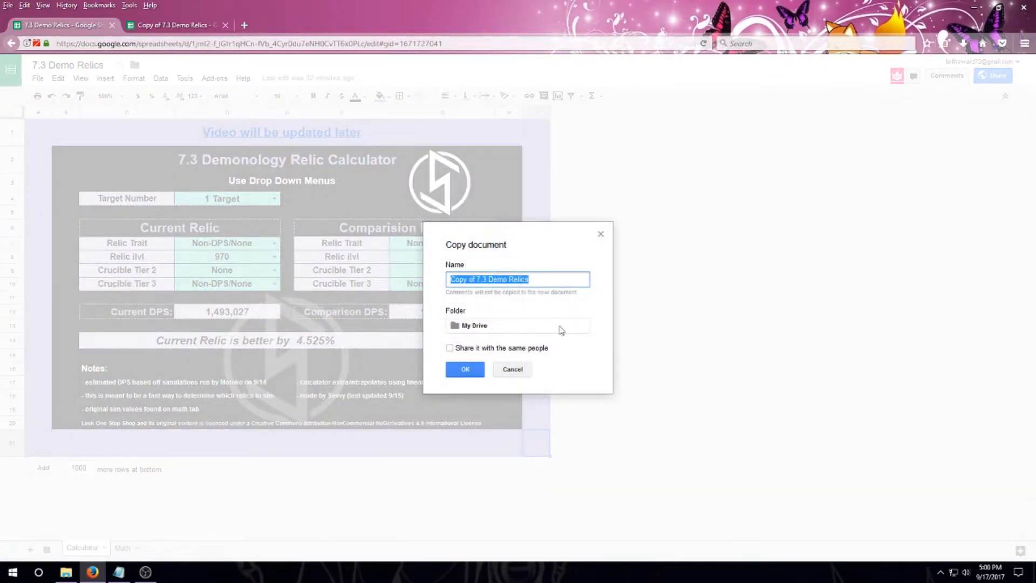
pyautogui.click(512, 369)
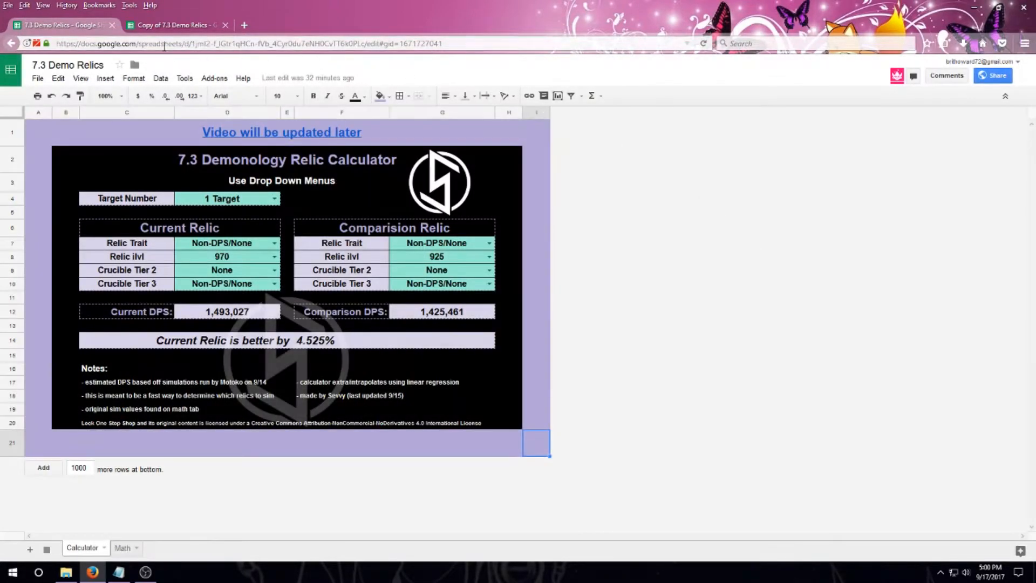
# Switch to the copied spreadsheet showing ilvl 915 vs 930, Comparison better by 1.572%
pyautogui.click(172, 26)
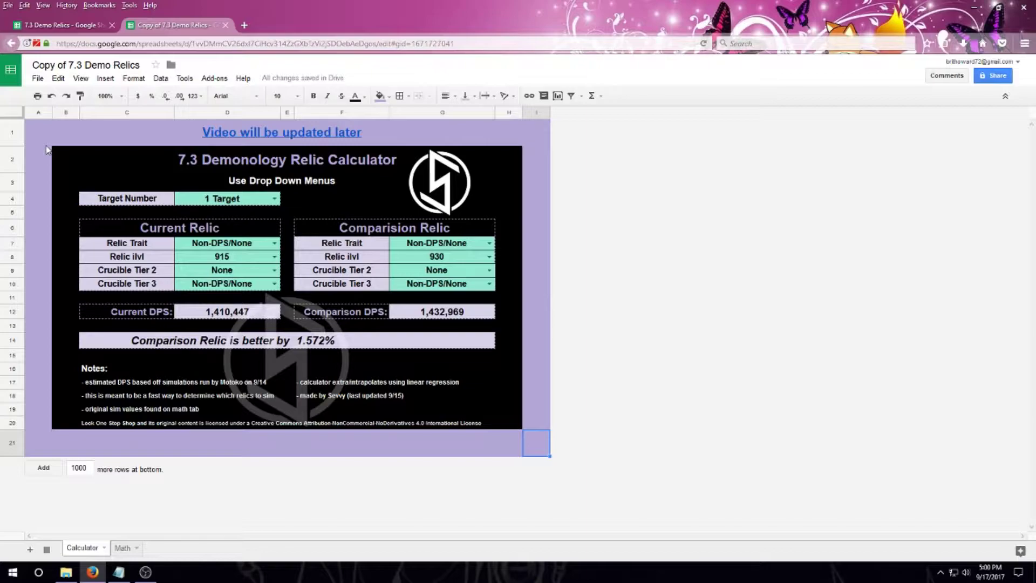
pyautogui.moveTo(59, 173)
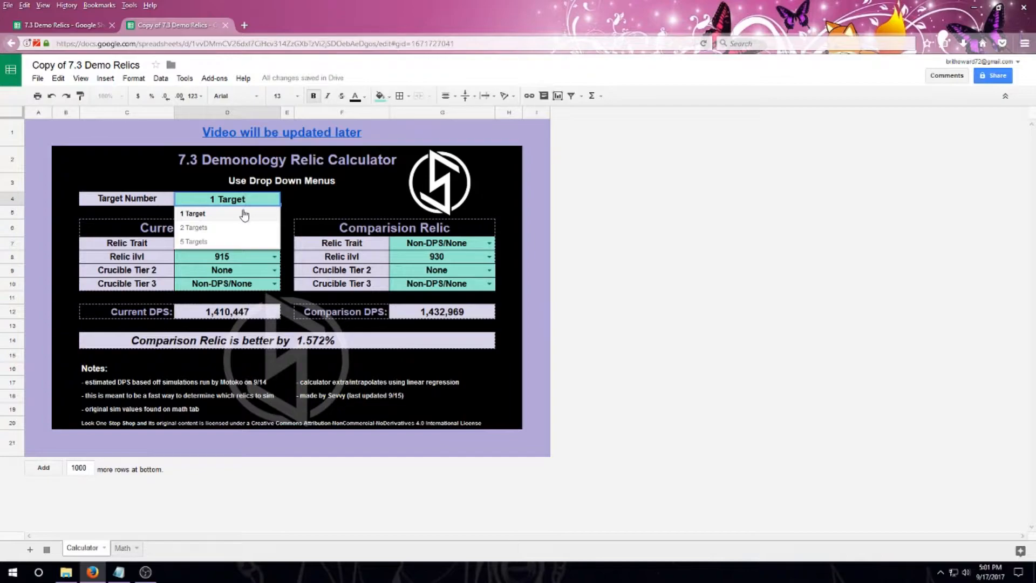
# Set current relic trait to Doom DMG, ilvl 930, crucible tier 2 Light Speed
pyautogui.click(192, 213)
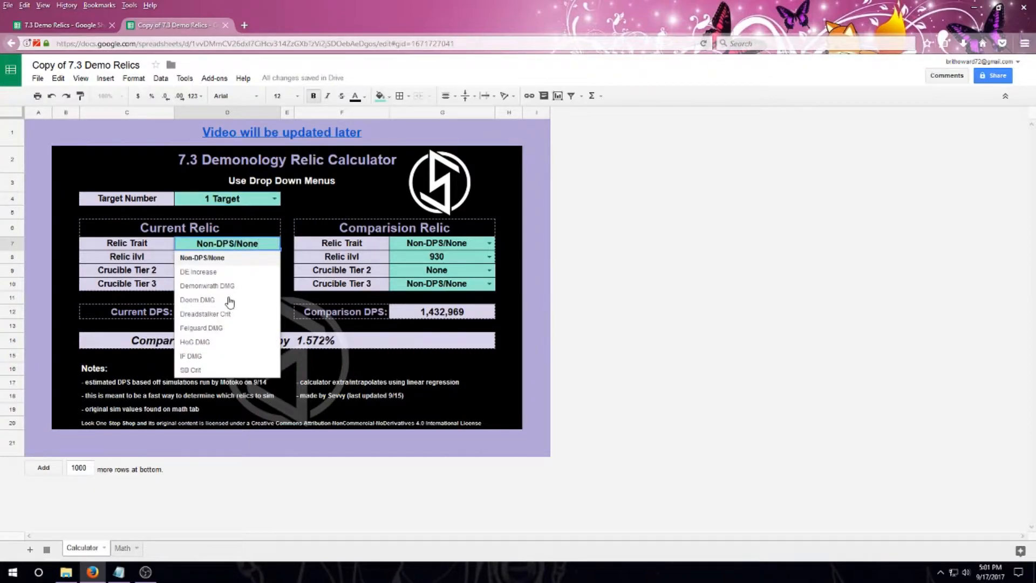
pyautogui.click(198, 300)
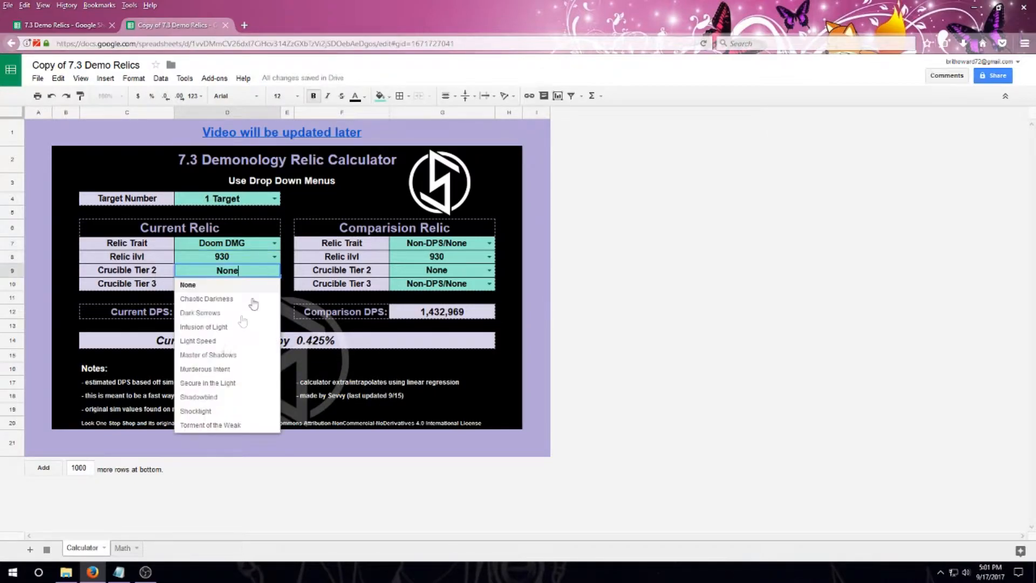
pyautogui.click(197, 340)
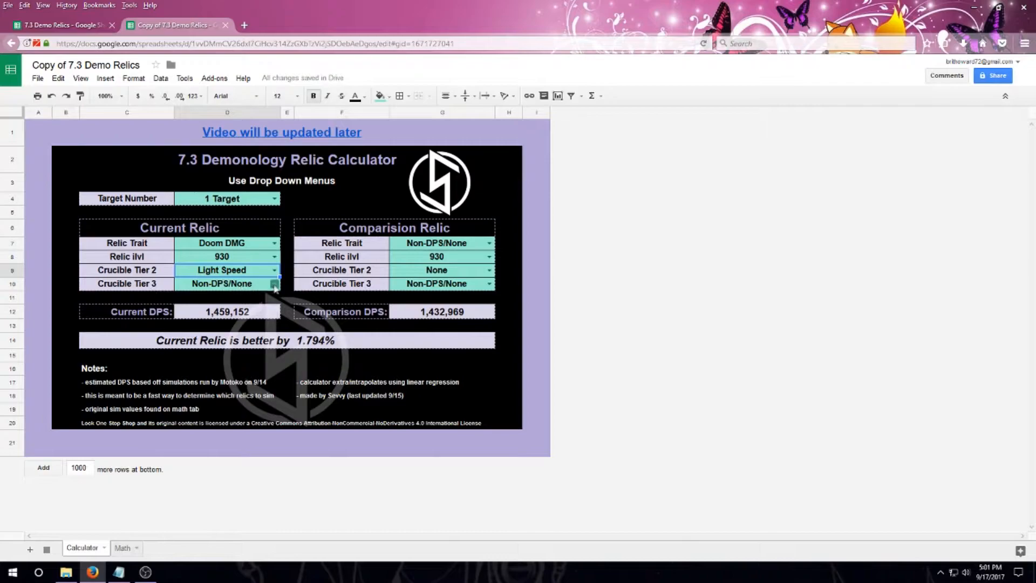
pyautogui.click(273, 284)
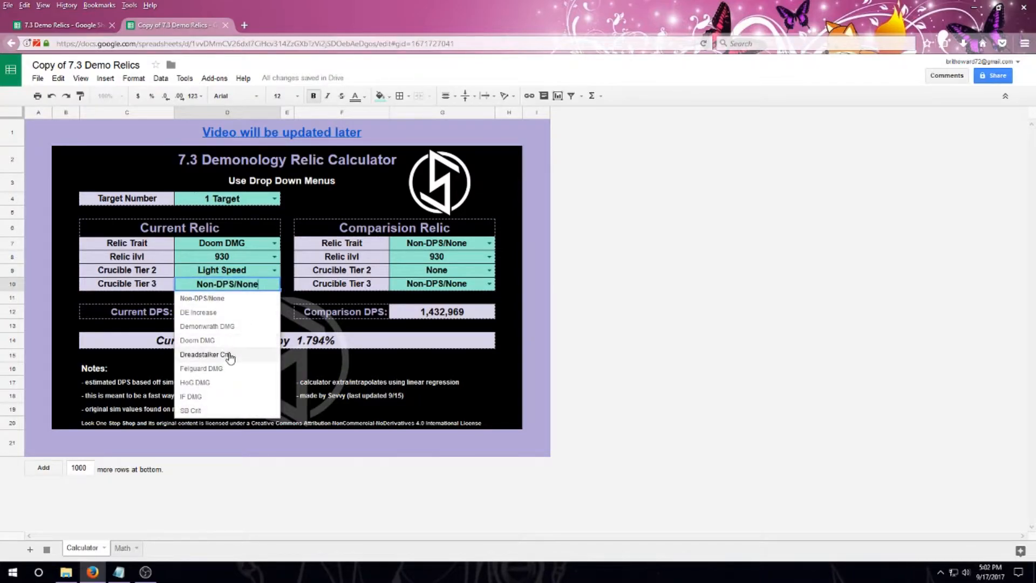
# Choose Dreadstalker Crit for current tier 3; comparison gets Felguard DMG, 925, Murderous Intent, IF DMG
pyautogui.click(203, 354)
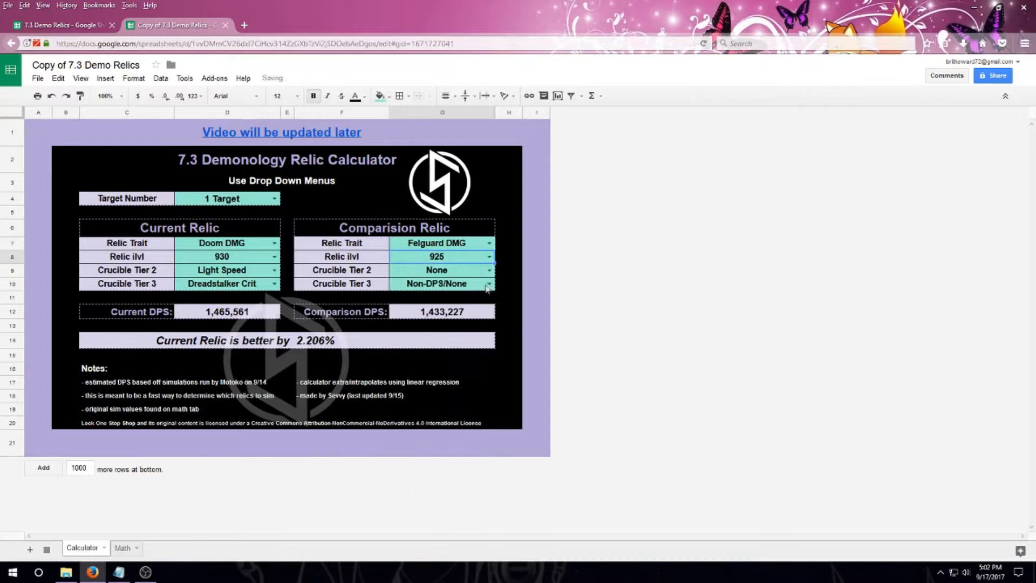
pyautogui.click(441, 270)
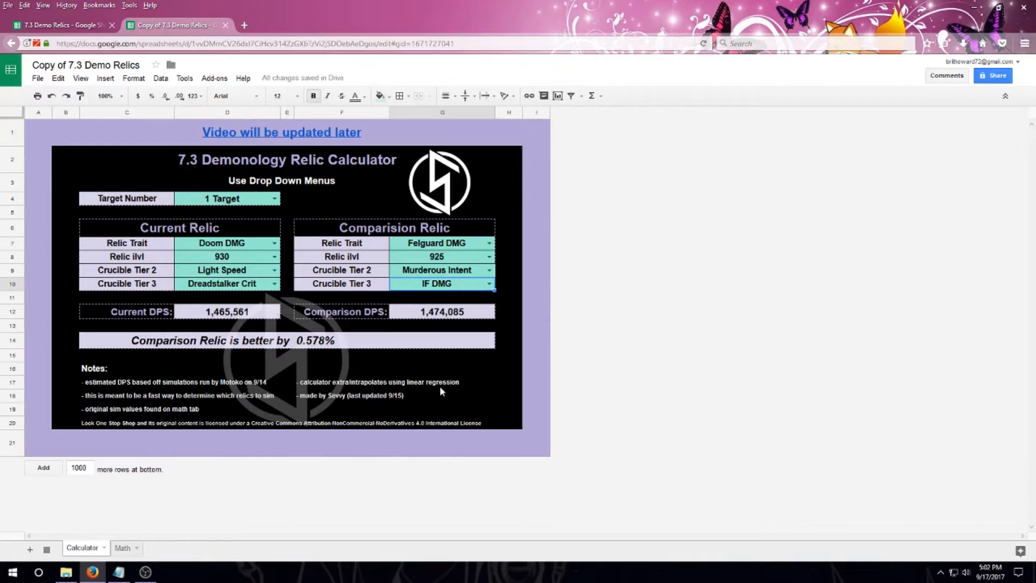
pyautogui.moveTo(433, 392)
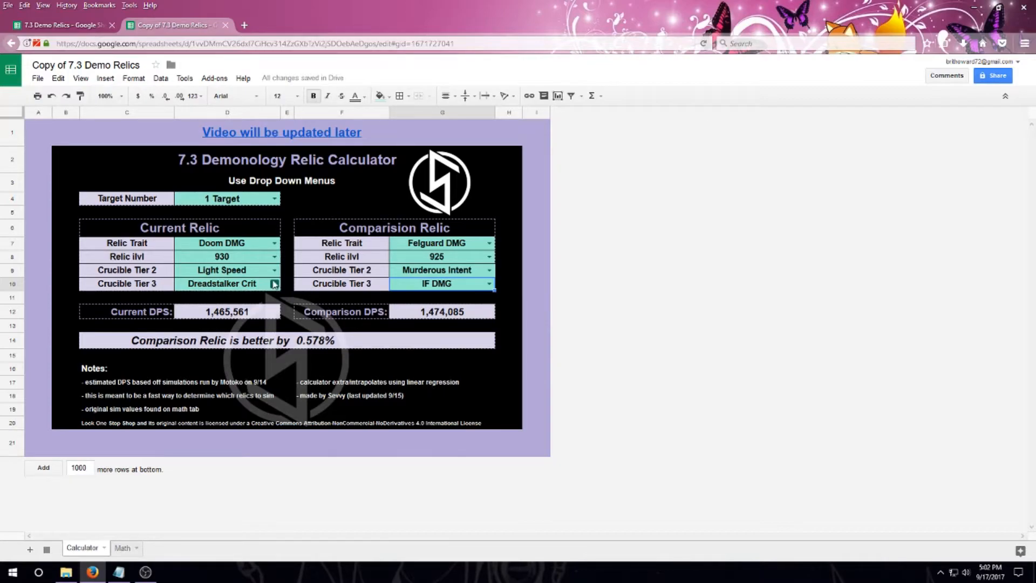
# Set current relic trait and crucible tier 3 to Non-DPS/None, Comparison better by 1.428%
pyautogui.click(273, 284)
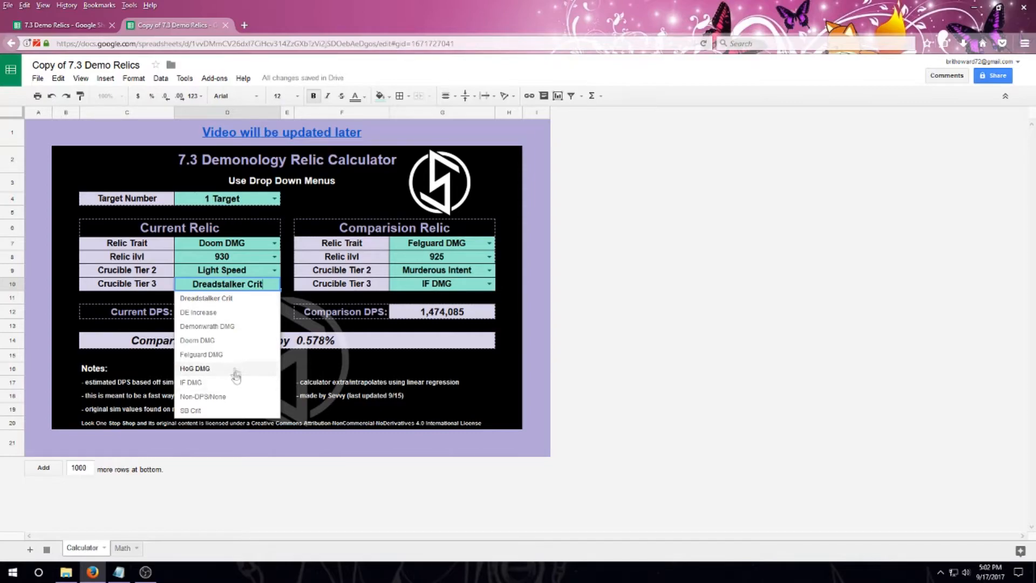
pyautogui.moveTo(235, 350)
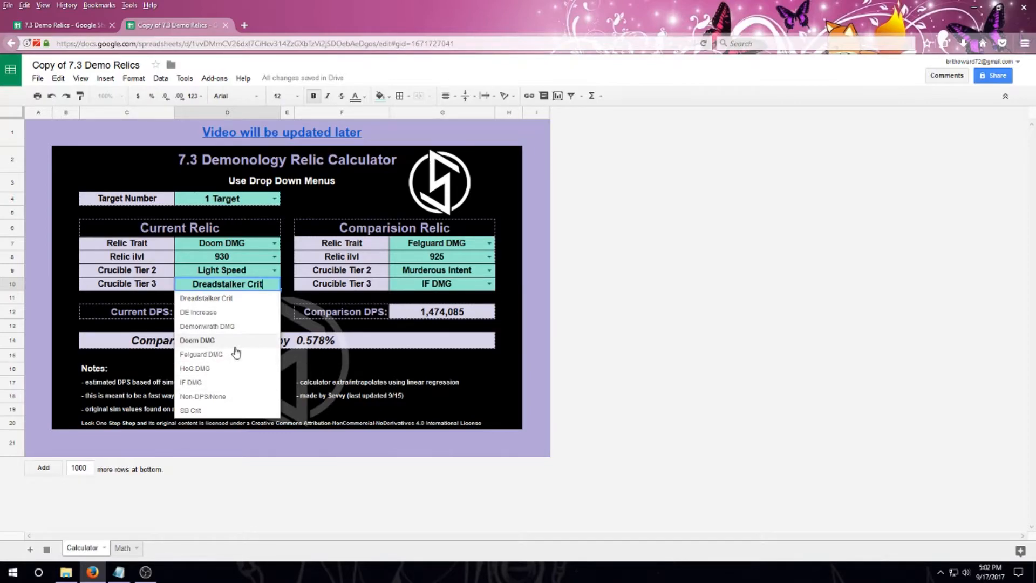
pyautogui.click(198, 340)
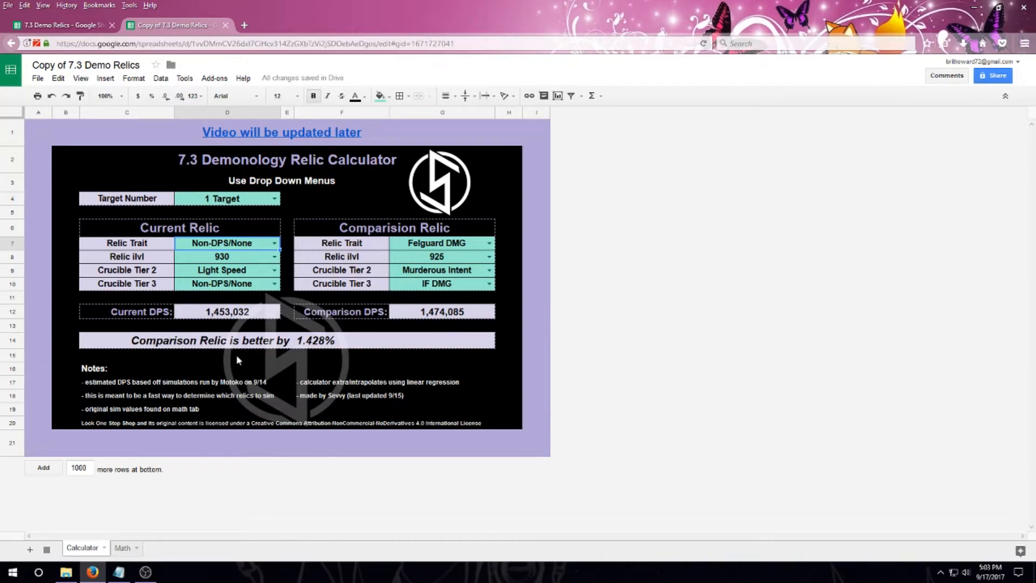
pyautogui.moveTo(129, 534)
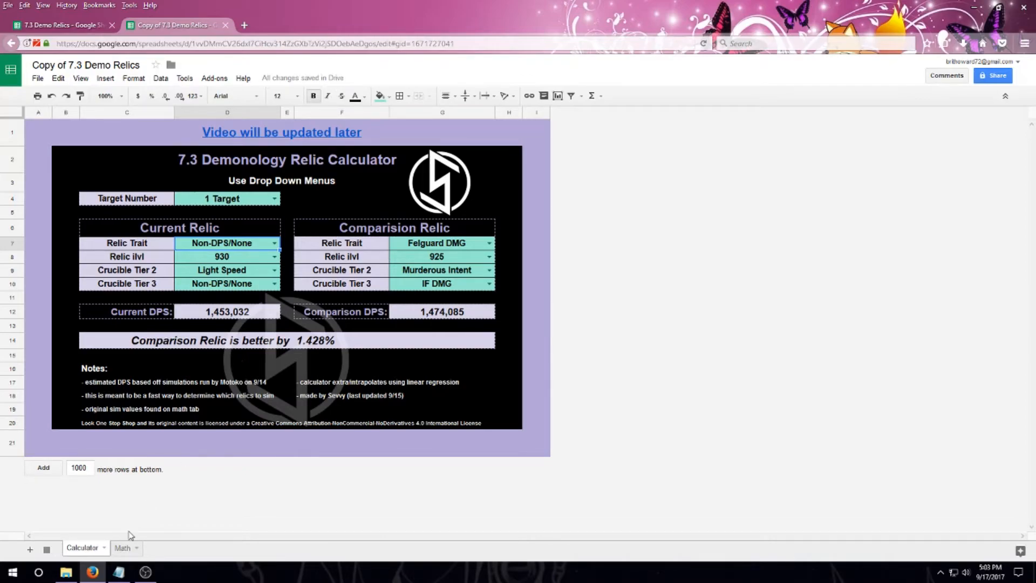
# View the Math sheet of simulated DPS values, then return to the calculator sheet
pyautogui.click(122, 548)
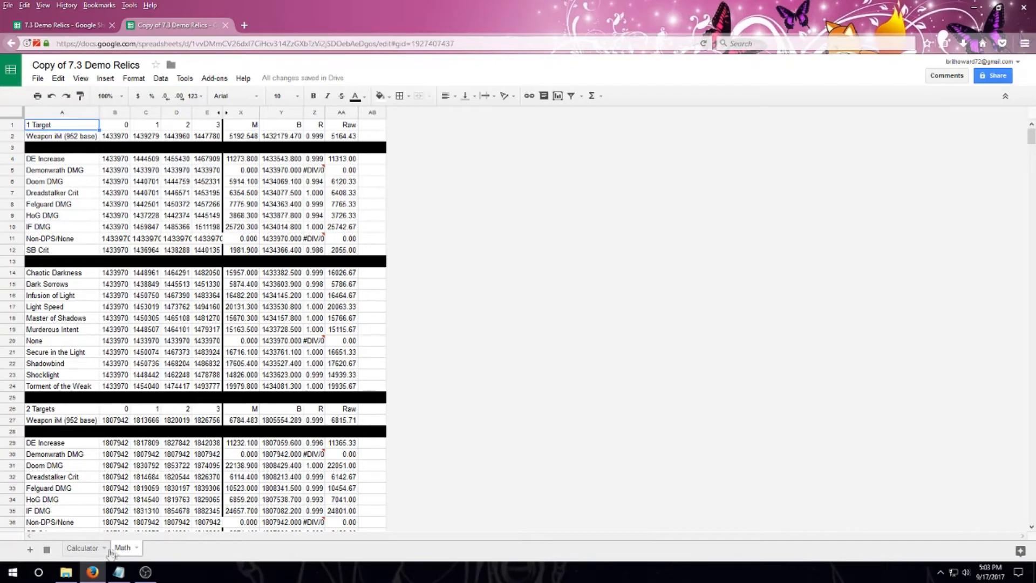
pyautogui.click(82, 548)
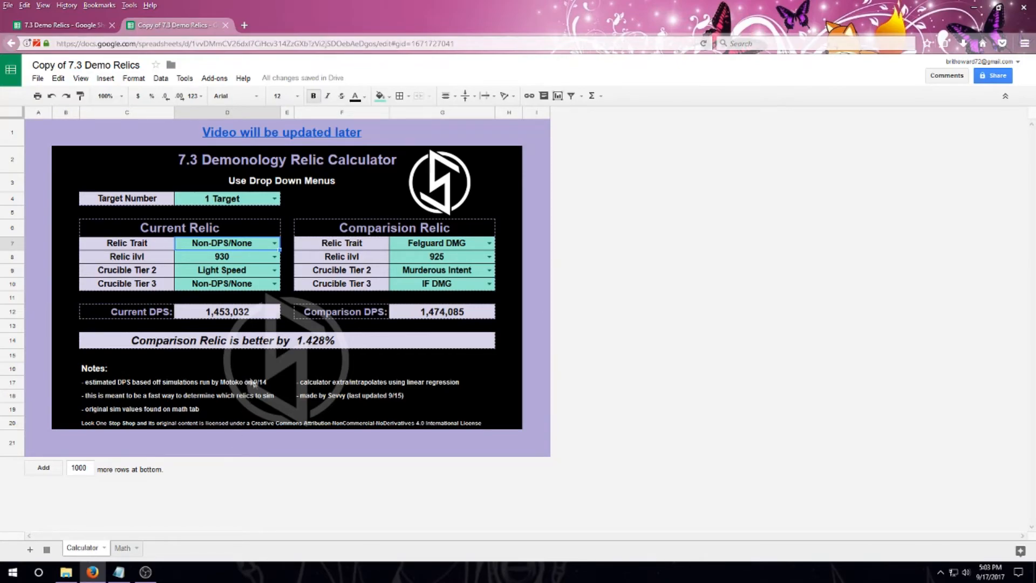
pyautogui.moveTo(378, 407)
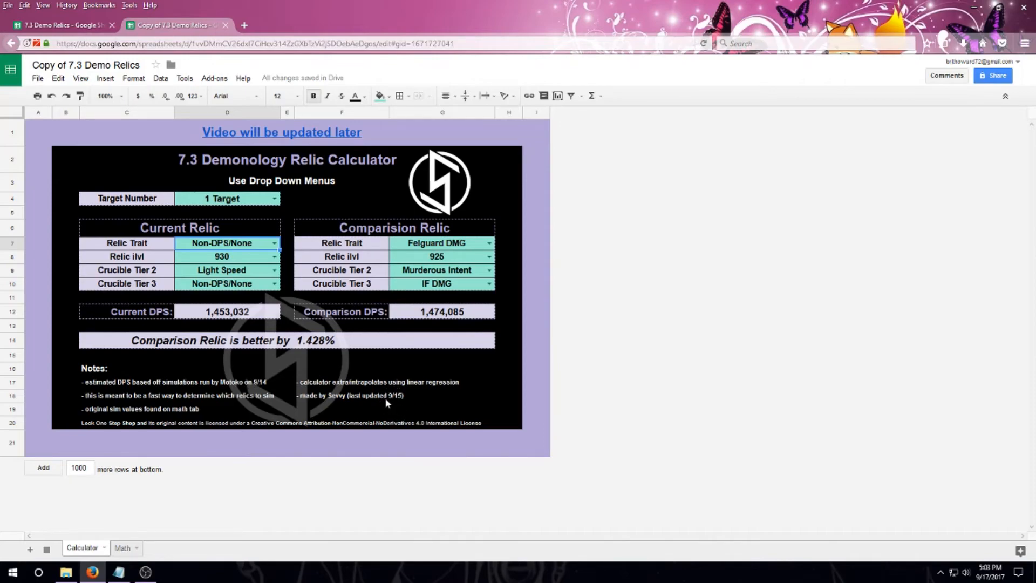